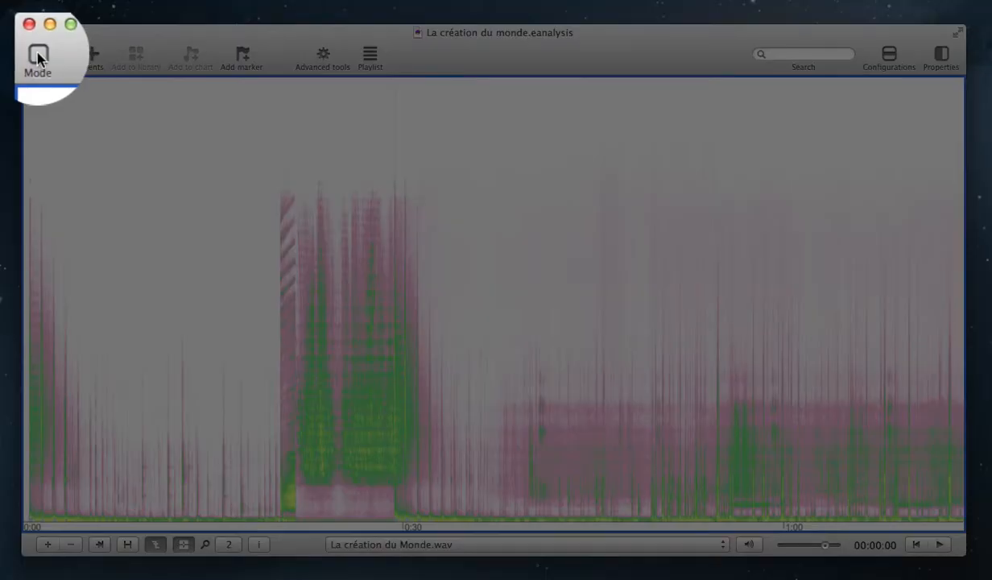
Switch the interaction mode from the Mode menu to Drawing for freehand sketching.
click(37, 56)
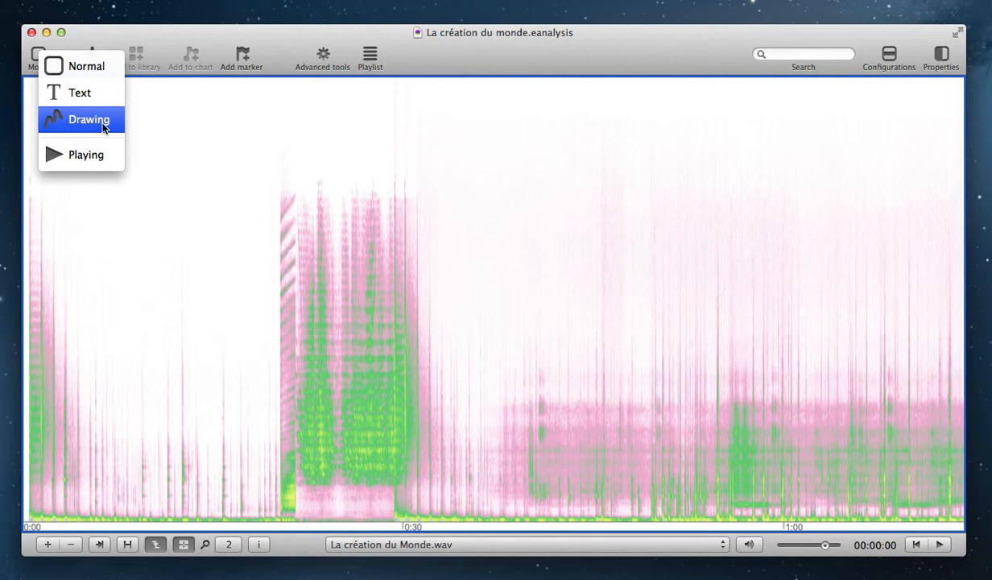
click(88, 119)
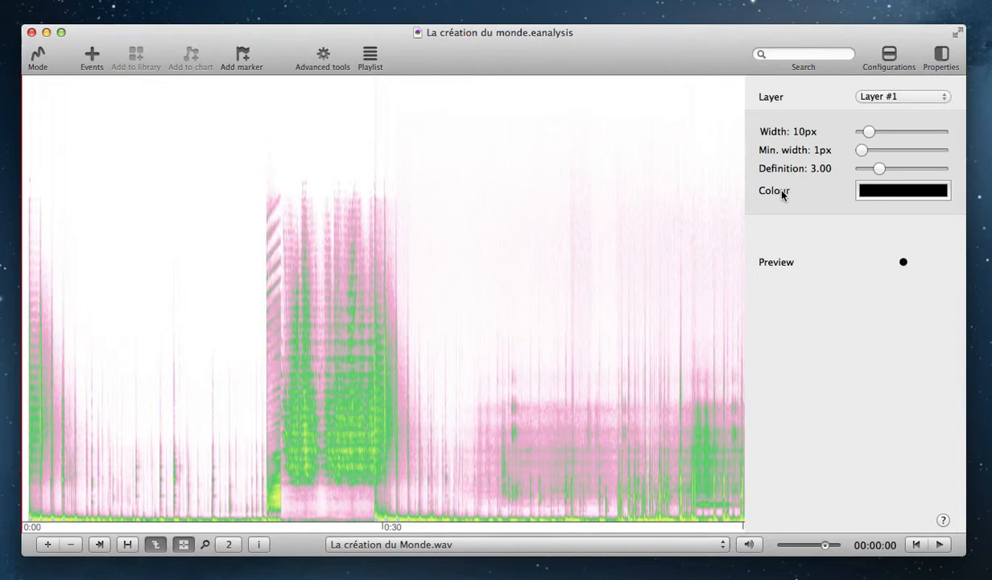
mouse_move(922, 97)
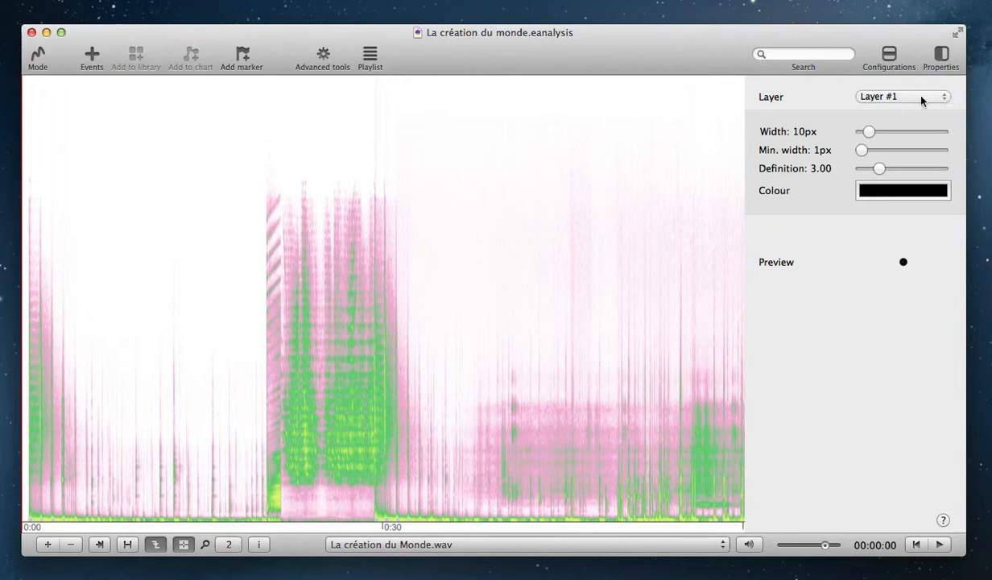
mouse_move(918, 100)
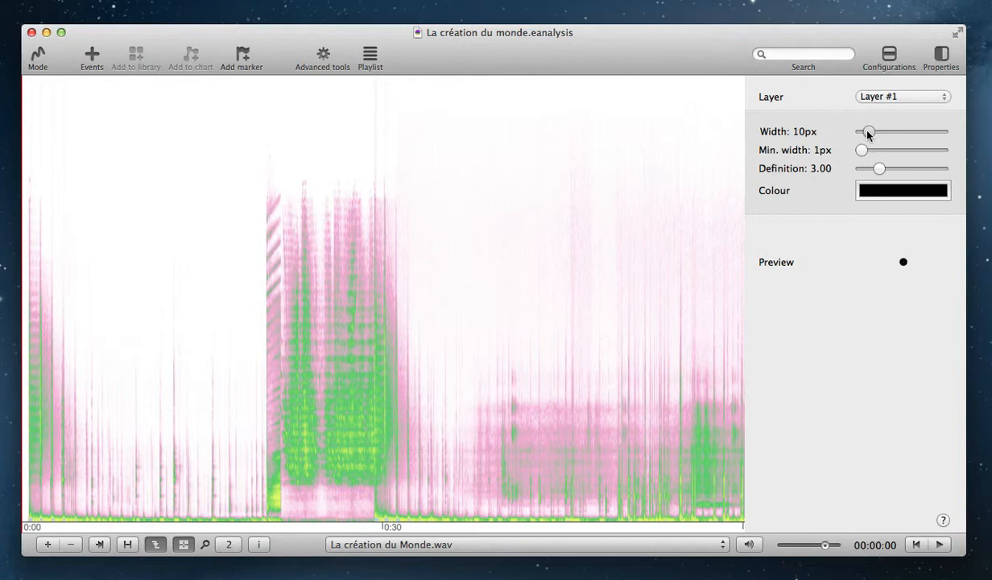
Adjust the brush Width slider to 18 px, leaving minimum width at 0 px.
drag(868, 131, 892, 131)
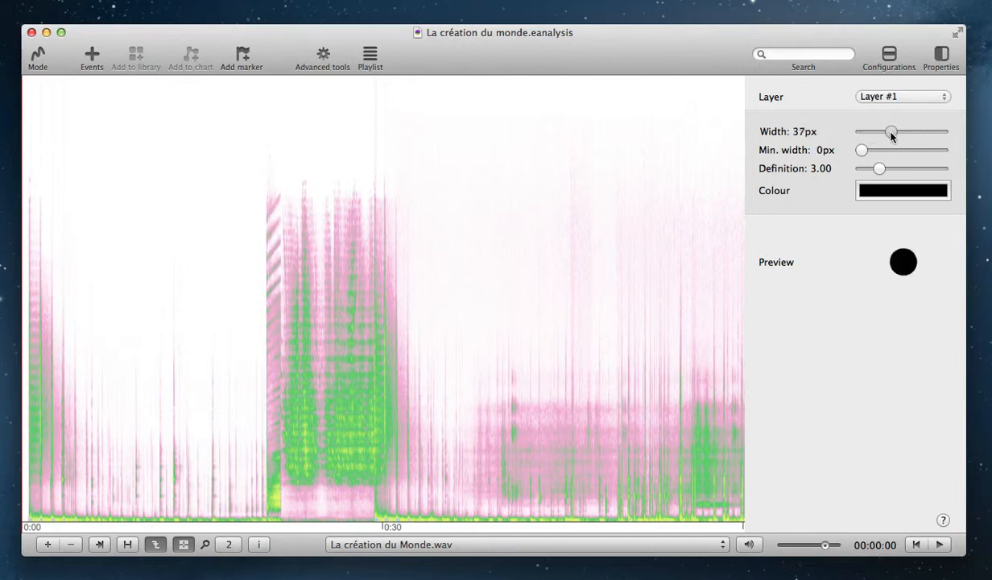
drag(892, 131, 884, 132)
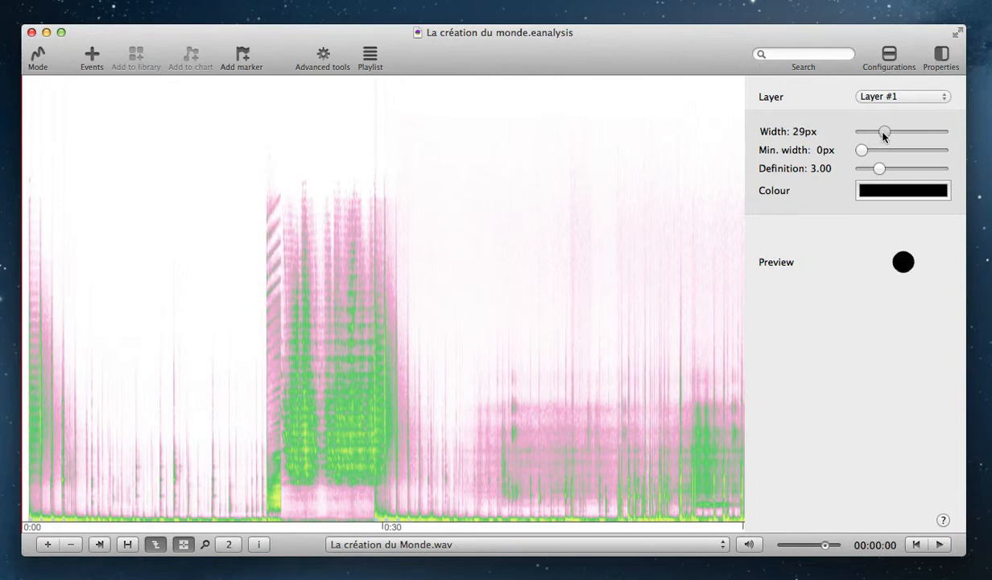
drag(885, 131, 876, 131)
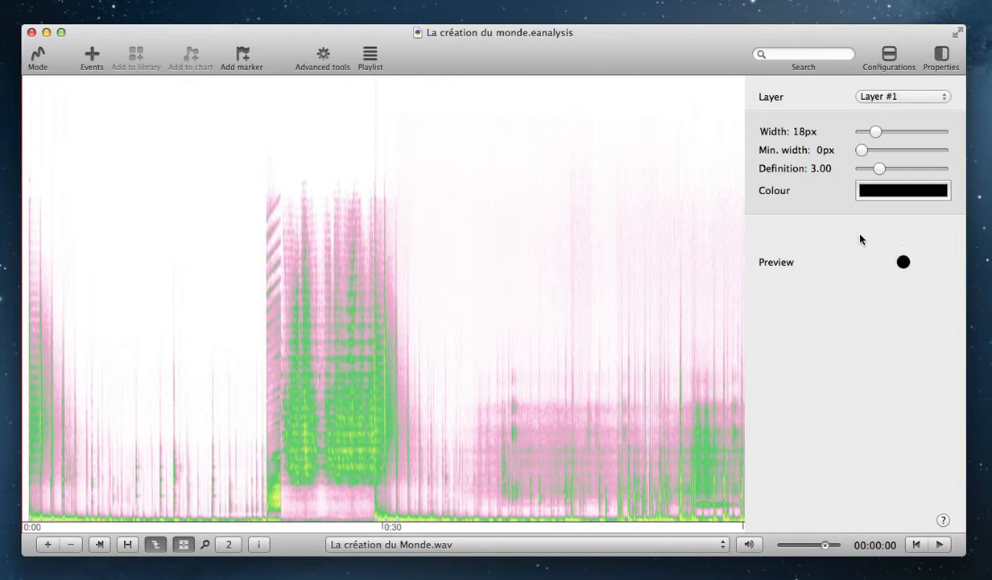
mouse_move(834, 212)
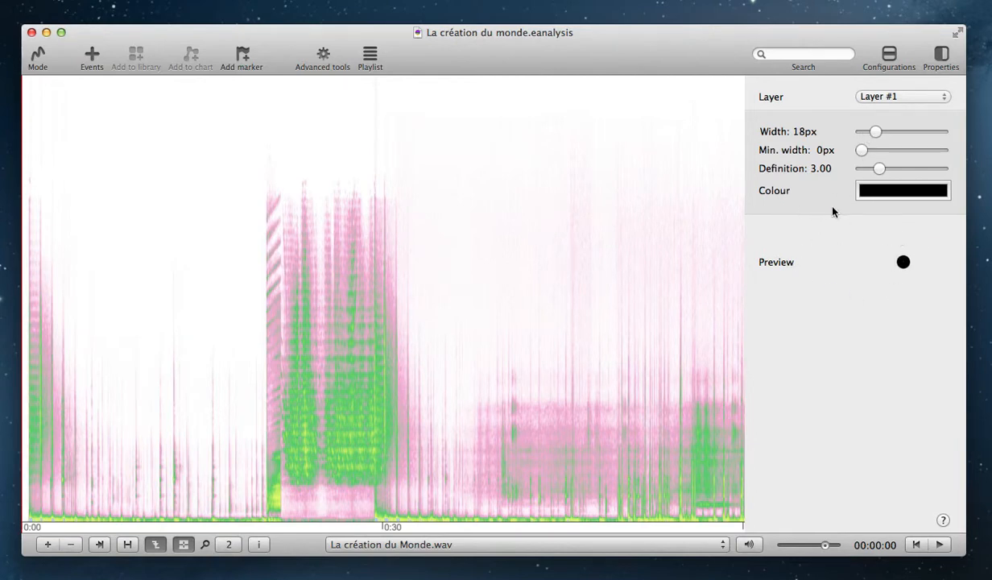
Choose red as the drawing colour in the Colors window, then close it.
click(903, 191)
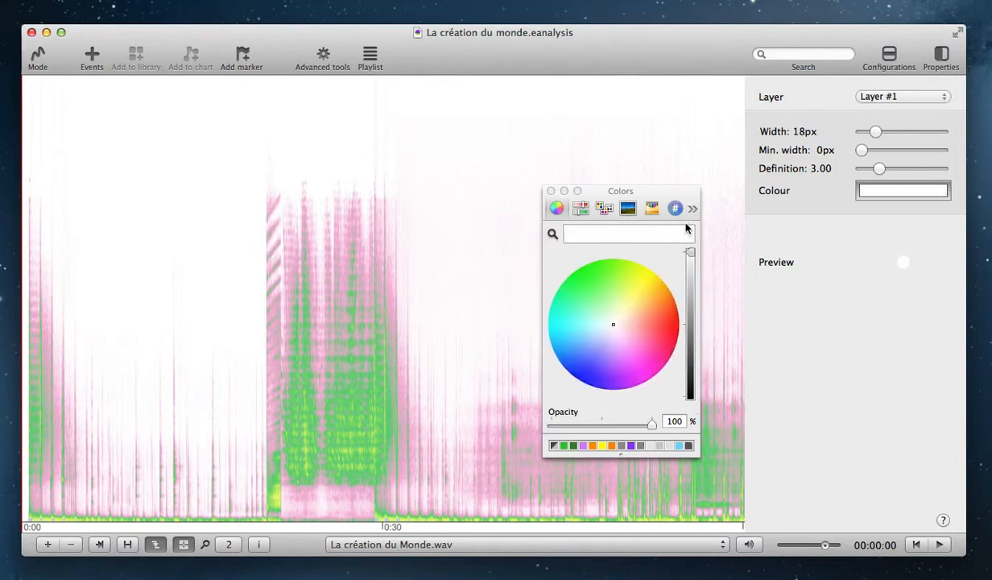
click(678, 322)
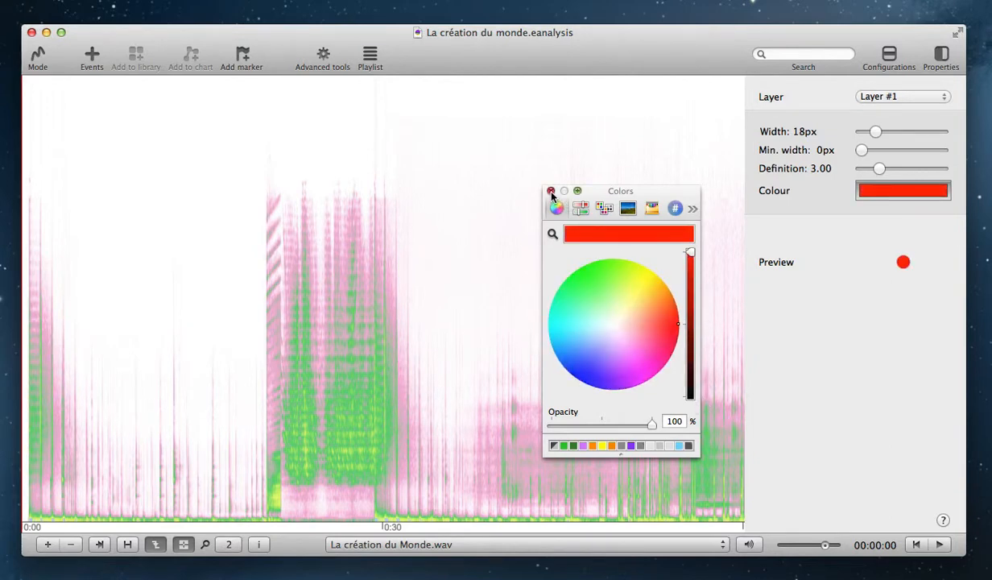
click(549, 191)
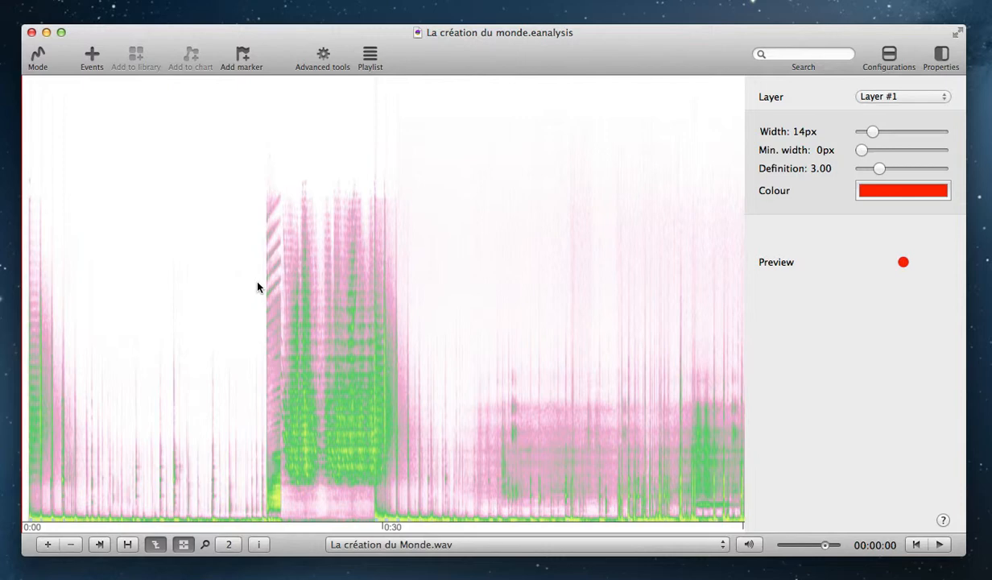
Draw a red arch over the green burst before 0:30 and widen the brush to 40 px.
drag(259, 253, 260, 282)
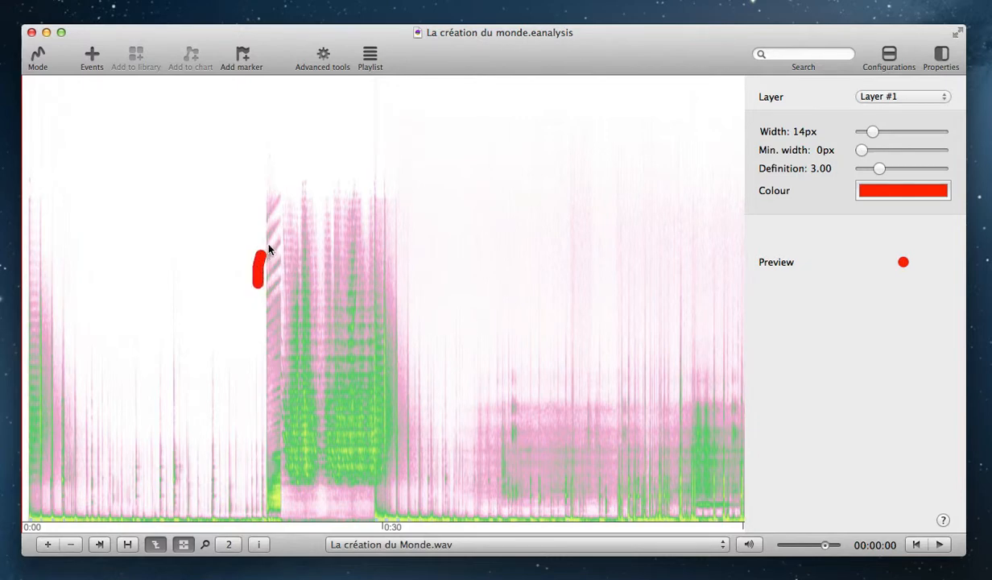
drag(259, 266, 391, 284)
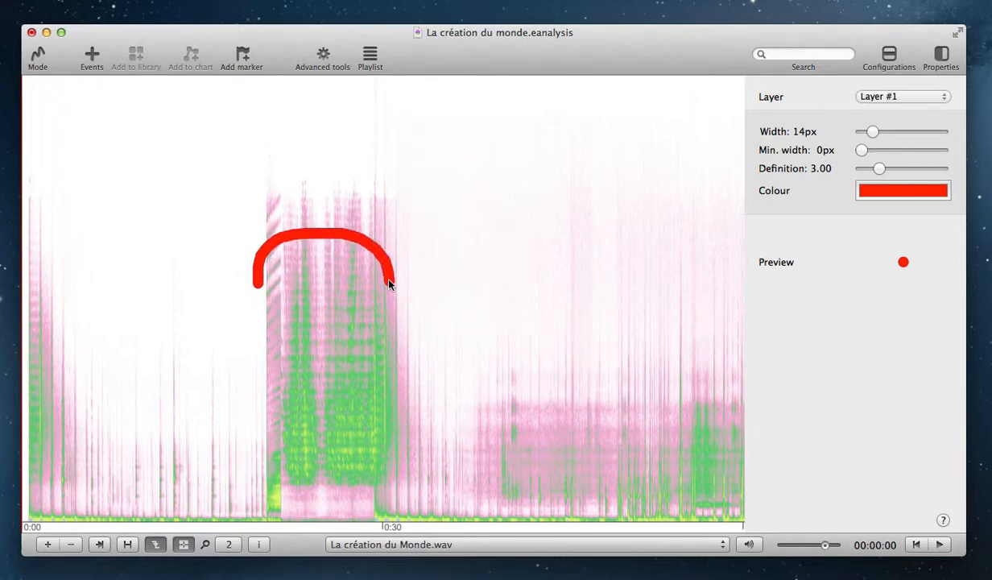
drag(874, 131, 893, 132)
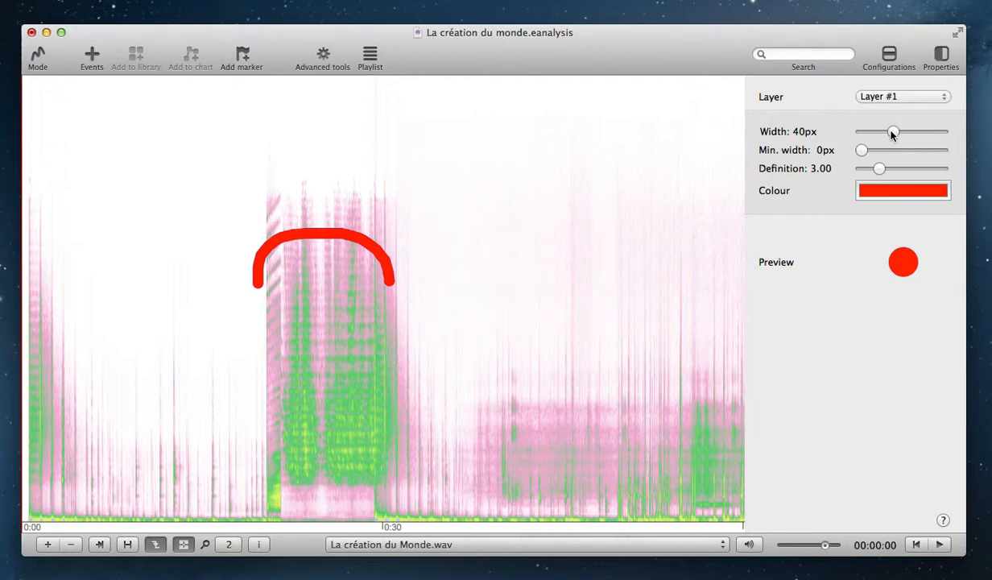
Set brush width to 34 px, draw a curve rightward from the arch, and select it.
drag(892, 132, 910, 132)
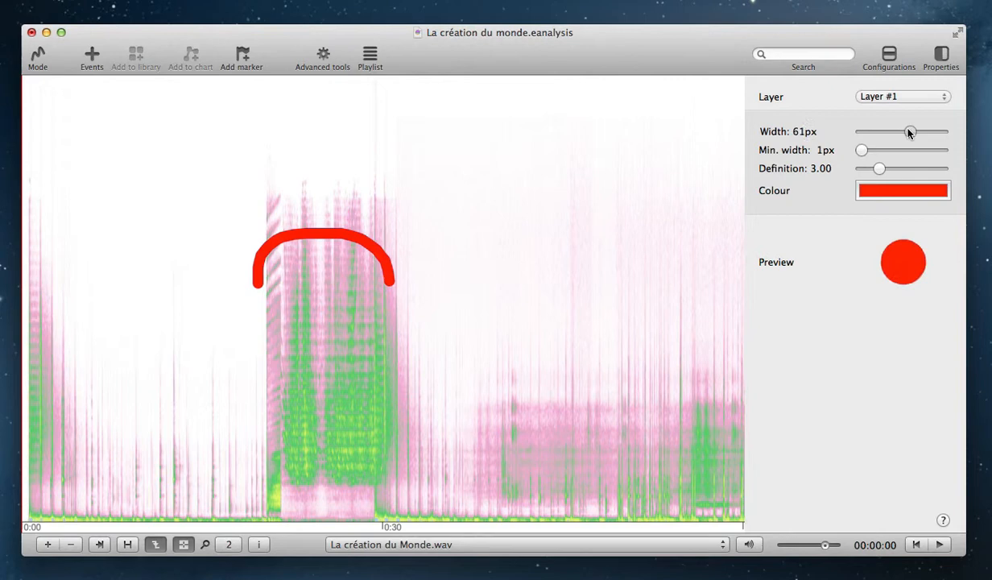
drag(909, 132, 889, 131)
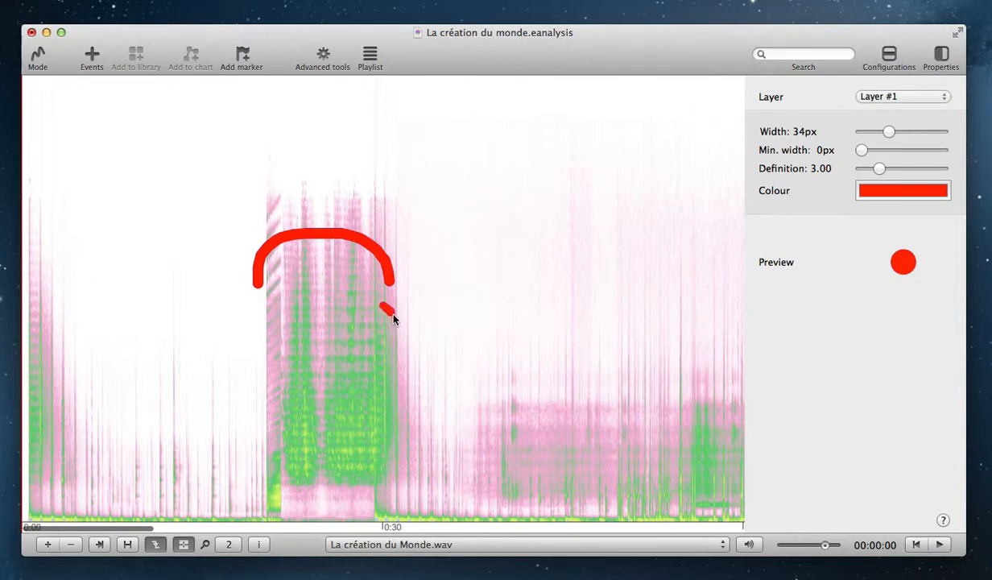
drag(386, 310, 608, 334)
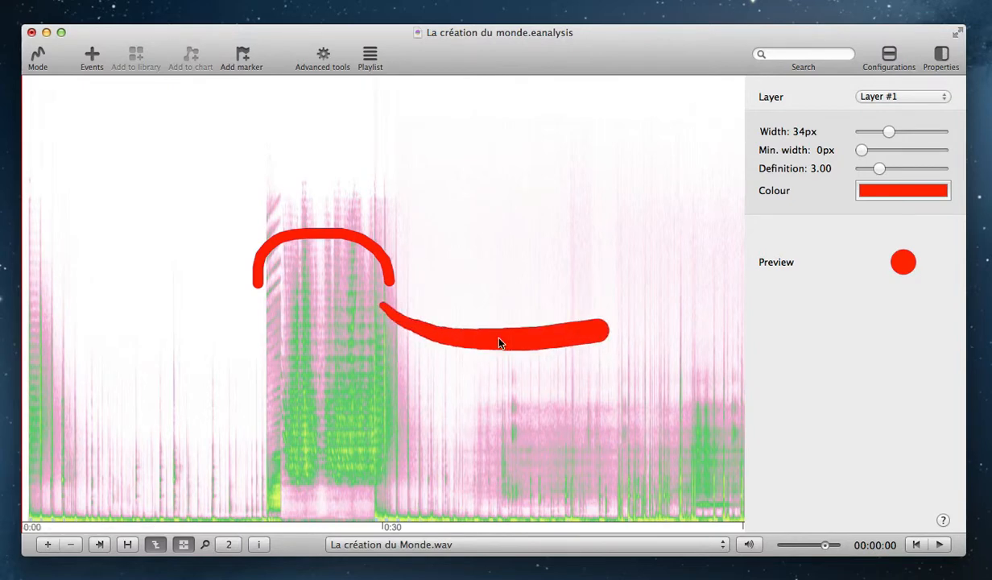
mouse_move(137, 117)
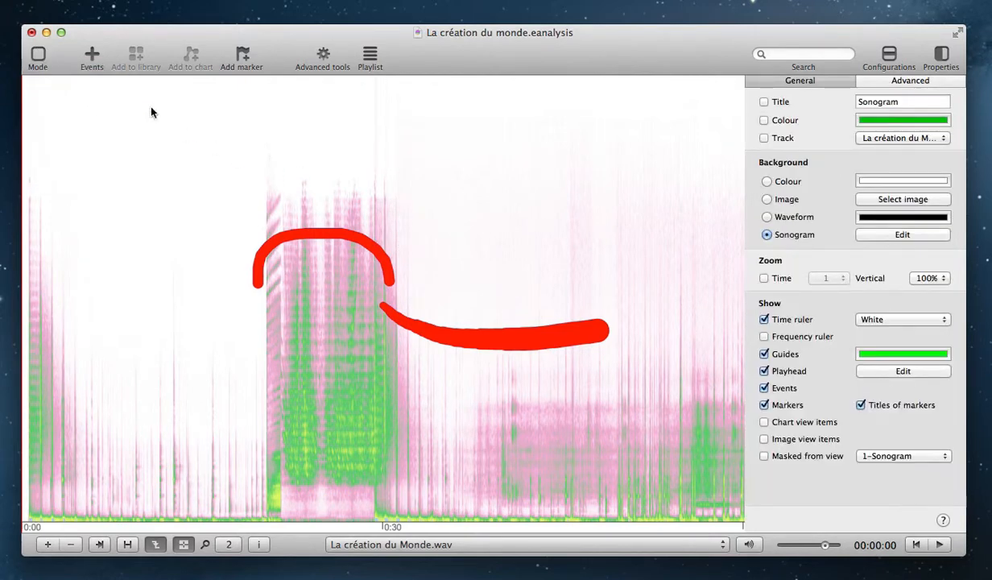
click(488, 337)
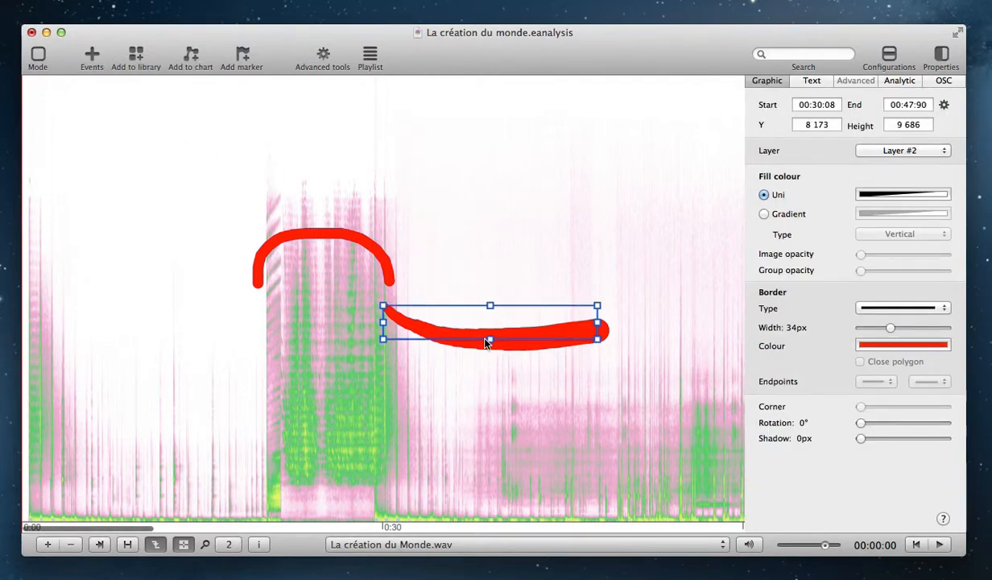